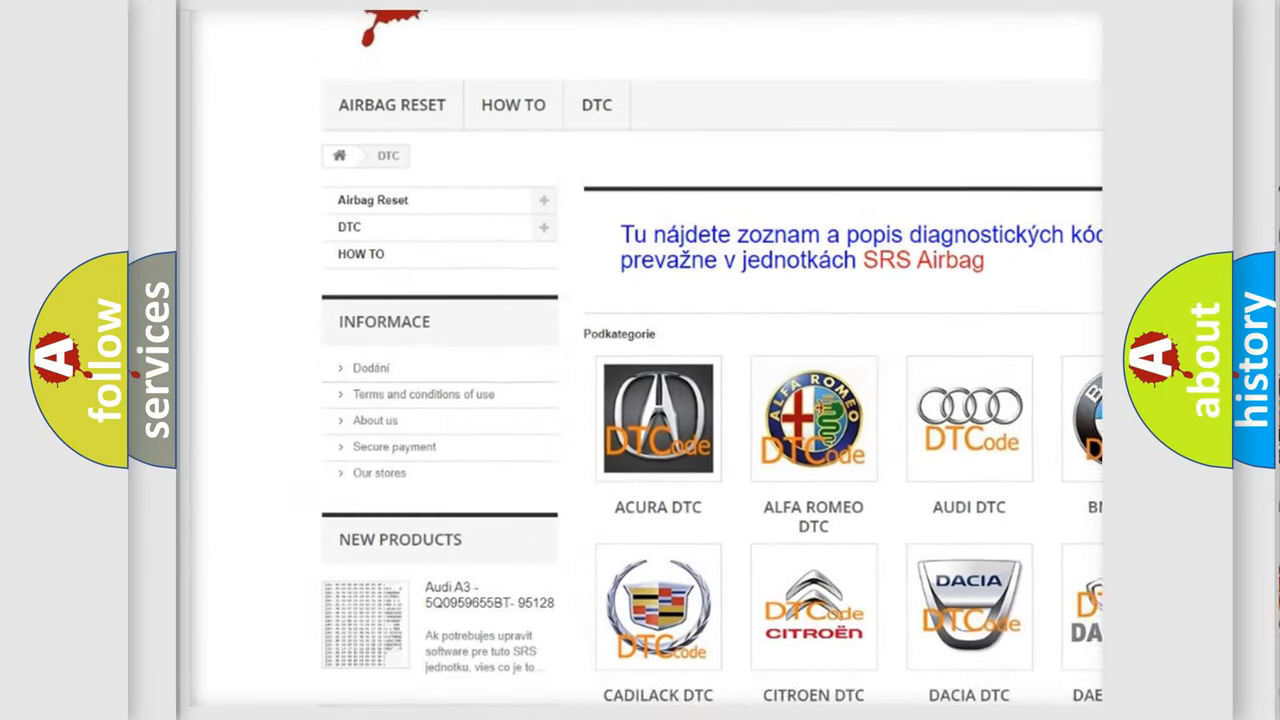
scroll("down", 3)
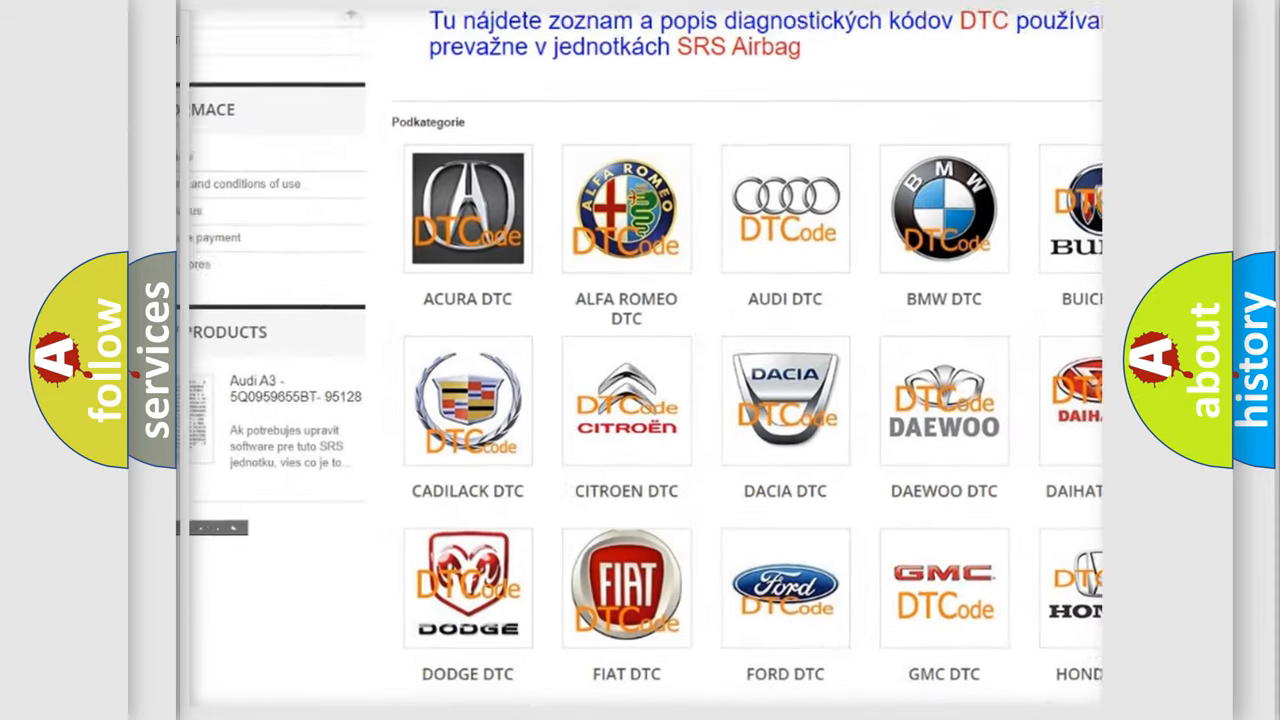
scroll("down", 3)
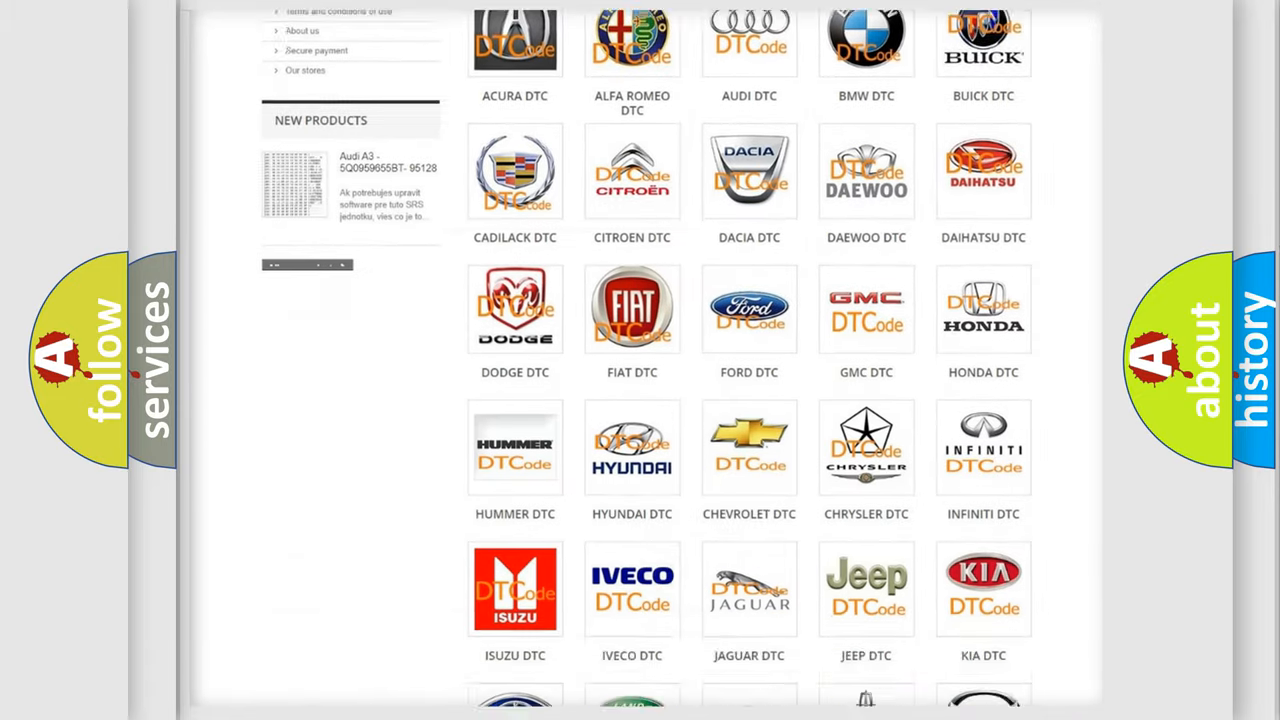
scroll("down", 3)
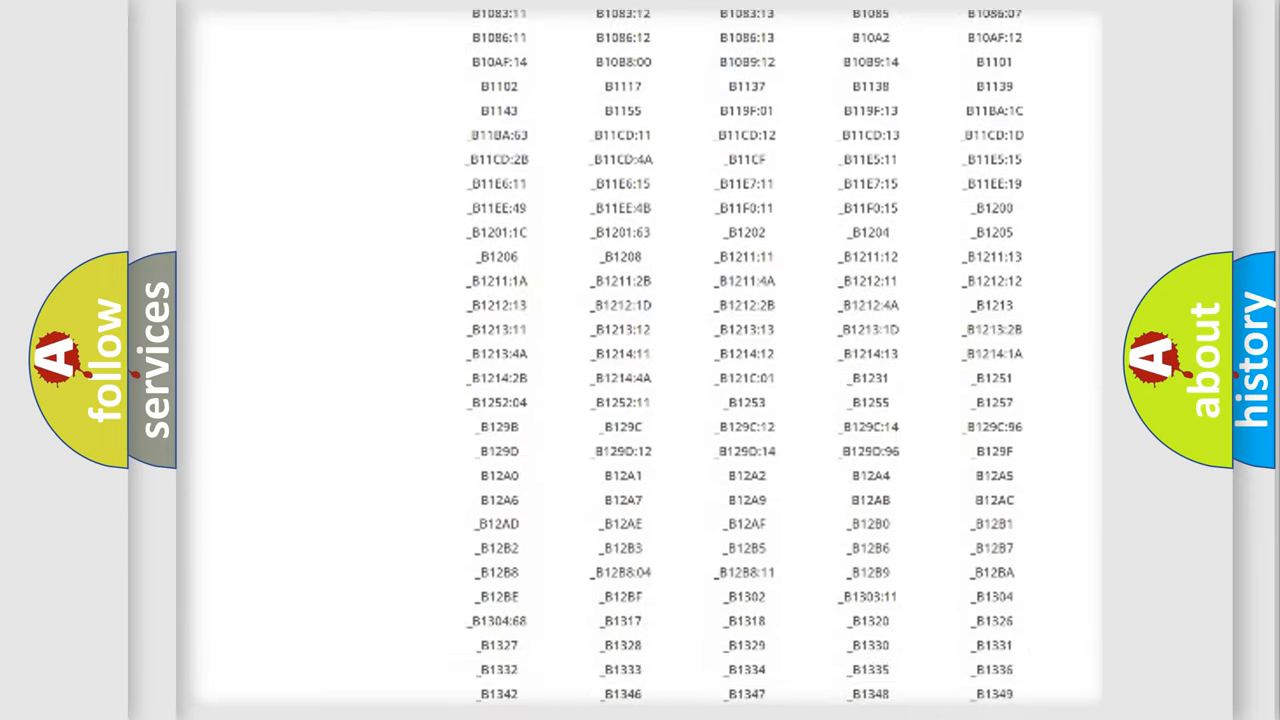
scroll("down", 3)
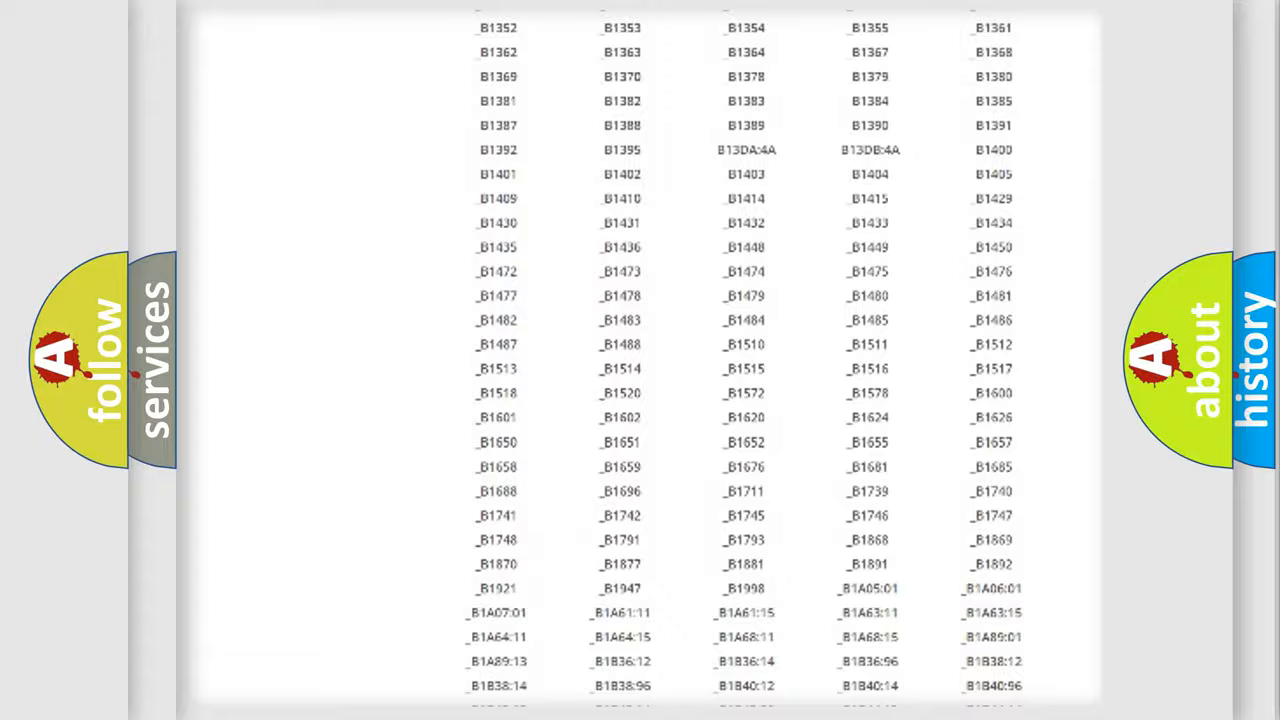
scroll("up", 3)
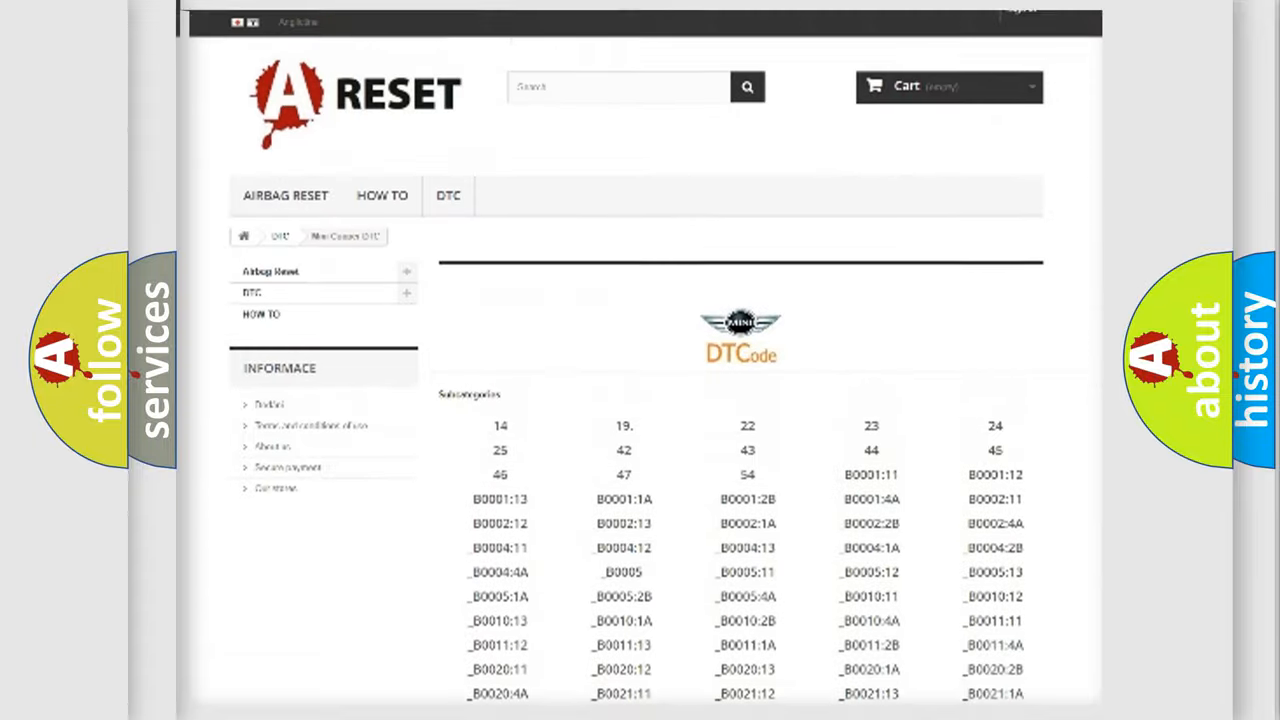